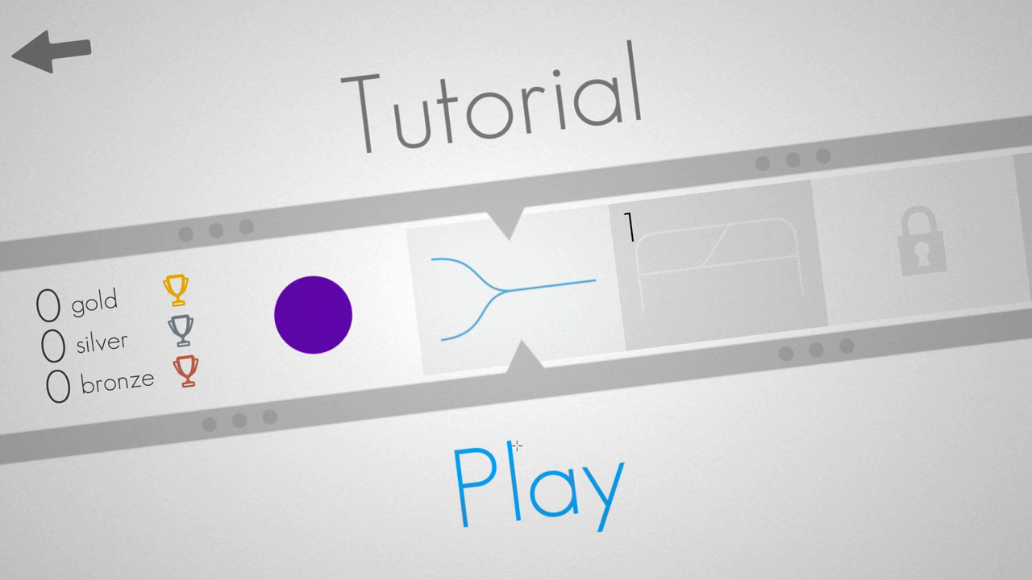
Step: Leave the Tutorial card so the Fence level comes up in the level strip
{"action": "left_click", "coordinate": [535, 483]}
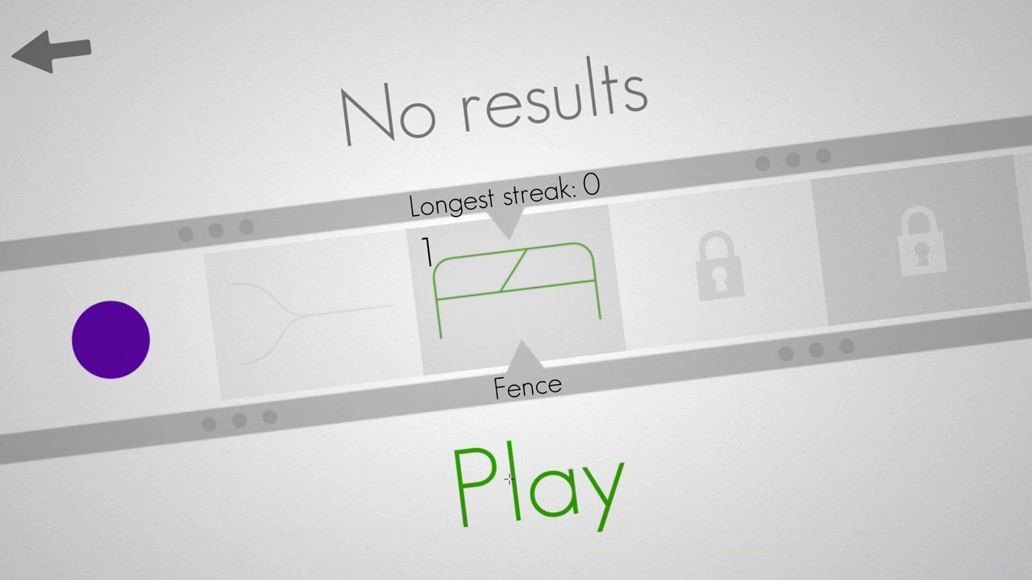
{"action": "left_click", "coordinate": [528, 484]}
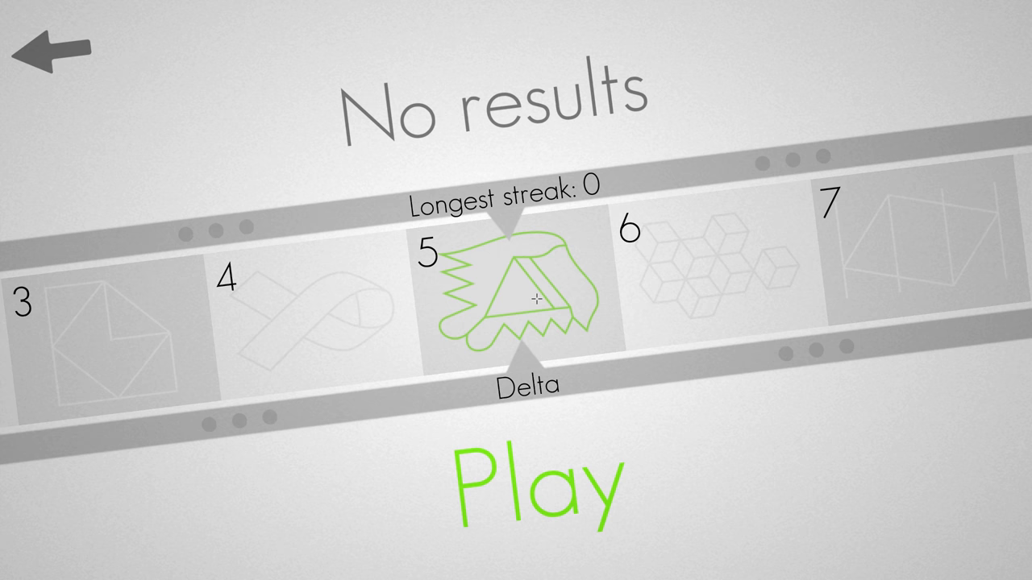
Step: Start the Delta puzzle and place the first green point on the left part of the track
{"action": "left_click", "coordinate": [532, 480]}
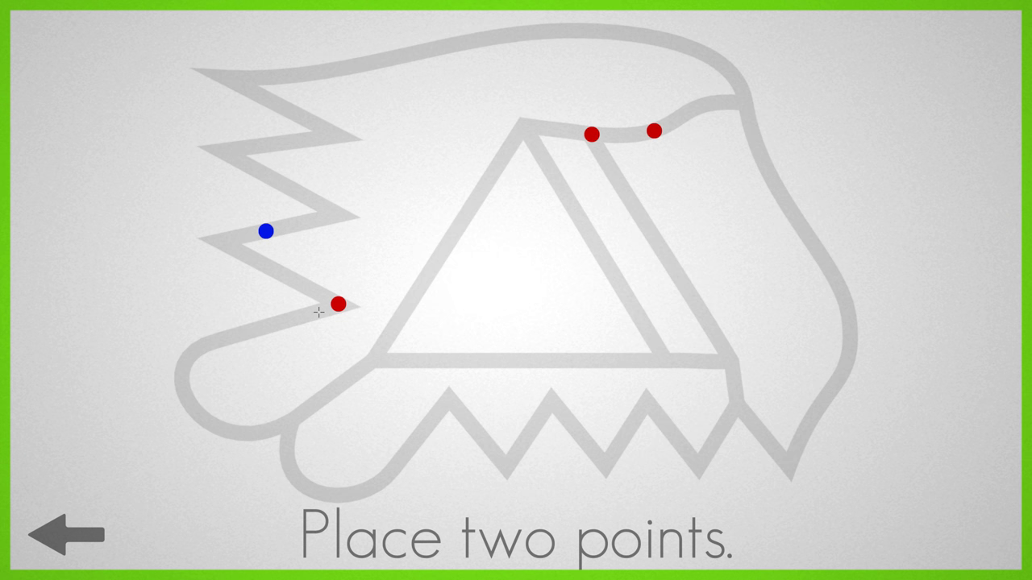
{"action": "mouse_move", "coordinate": [187, 400]}
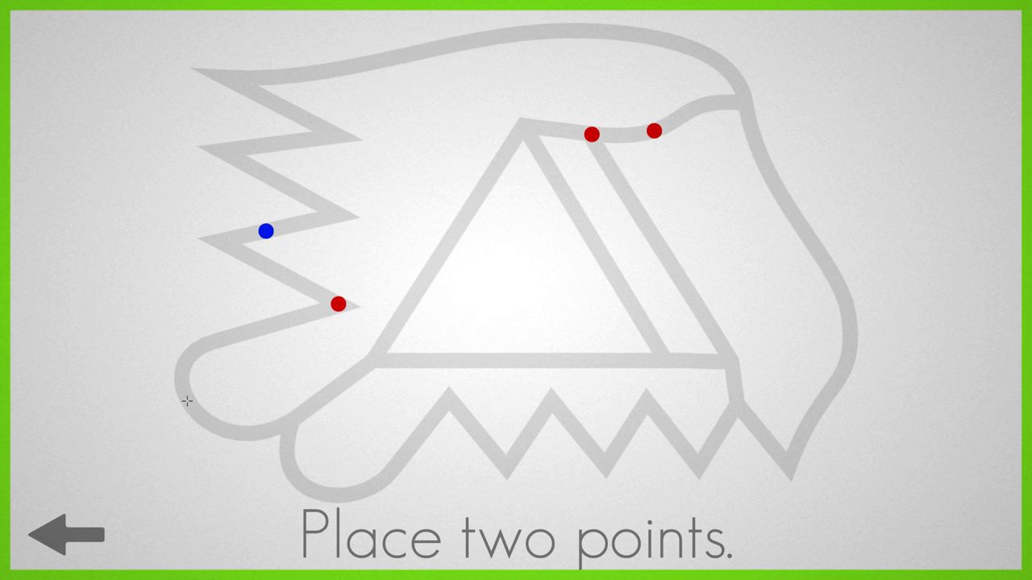
{"action": "mouse_move", "coordinate": [300, 313]}
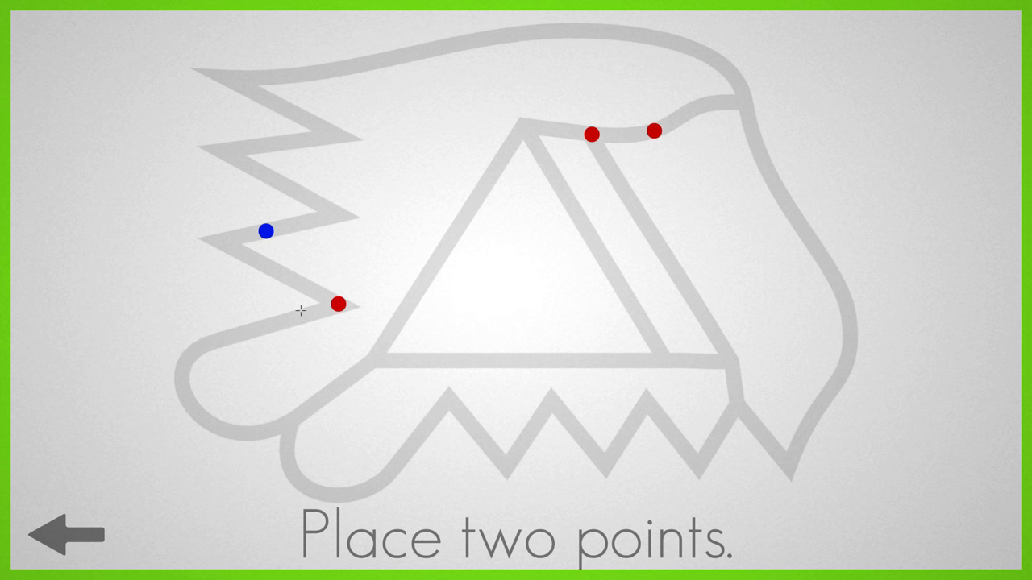
{"action": "mouse_move", "coordinate": [680, 281]}
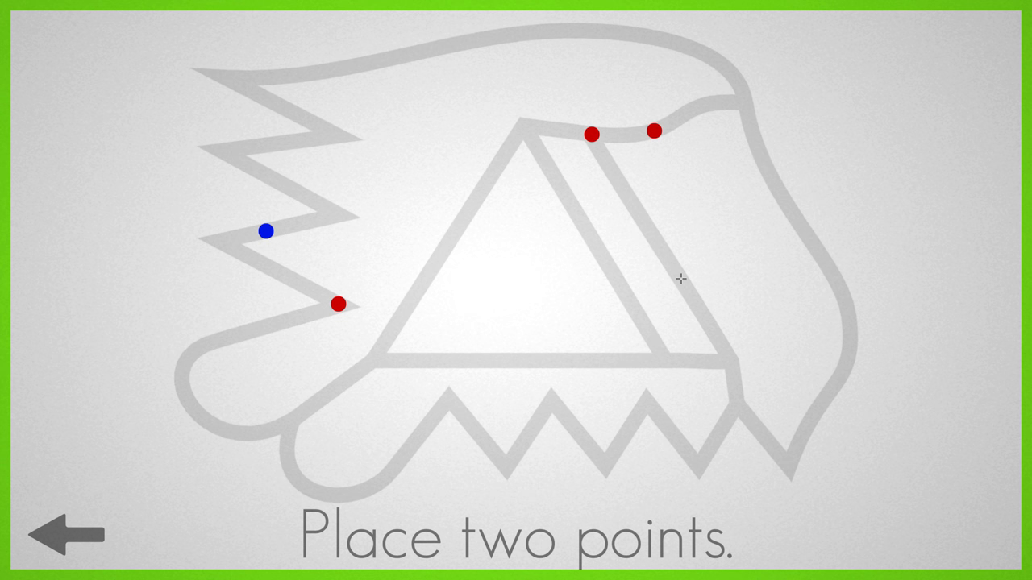
{"action": "left_click", "coordinate": [316, 313]}
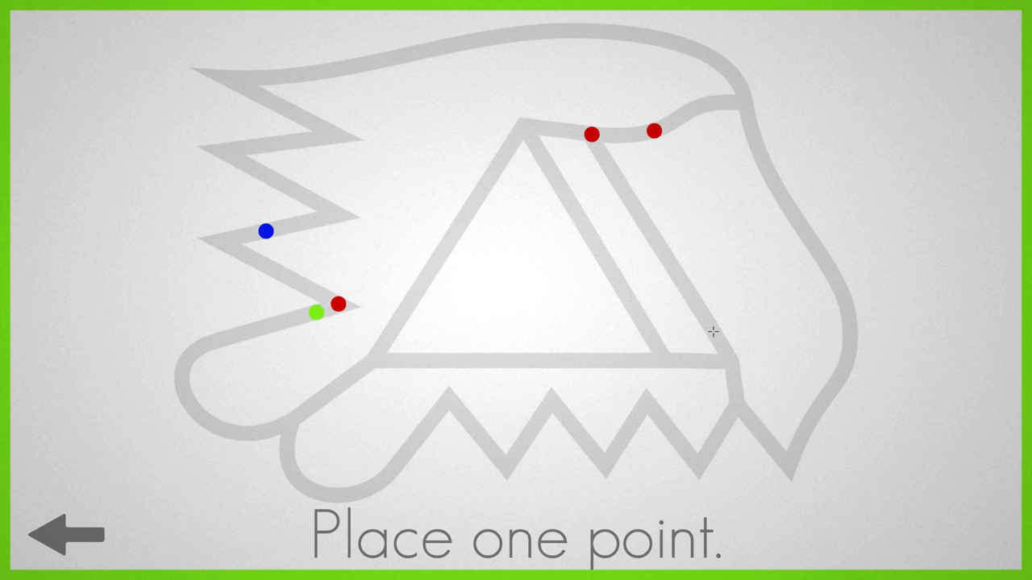
{"action": "mouse_move", "coordinate": [699, 218]}
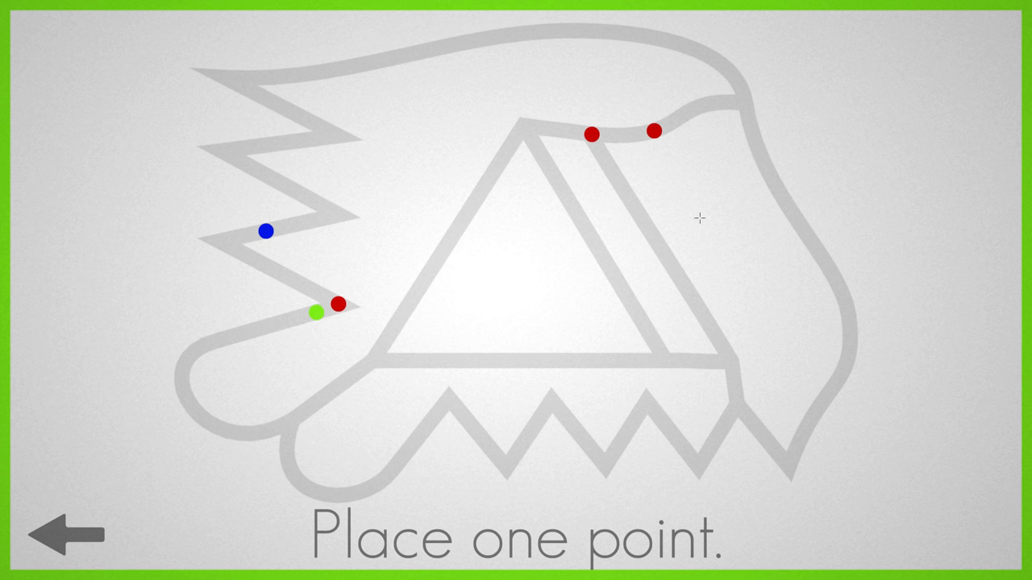
{"action": "mouse_move", "coordinate": [699, 304]}
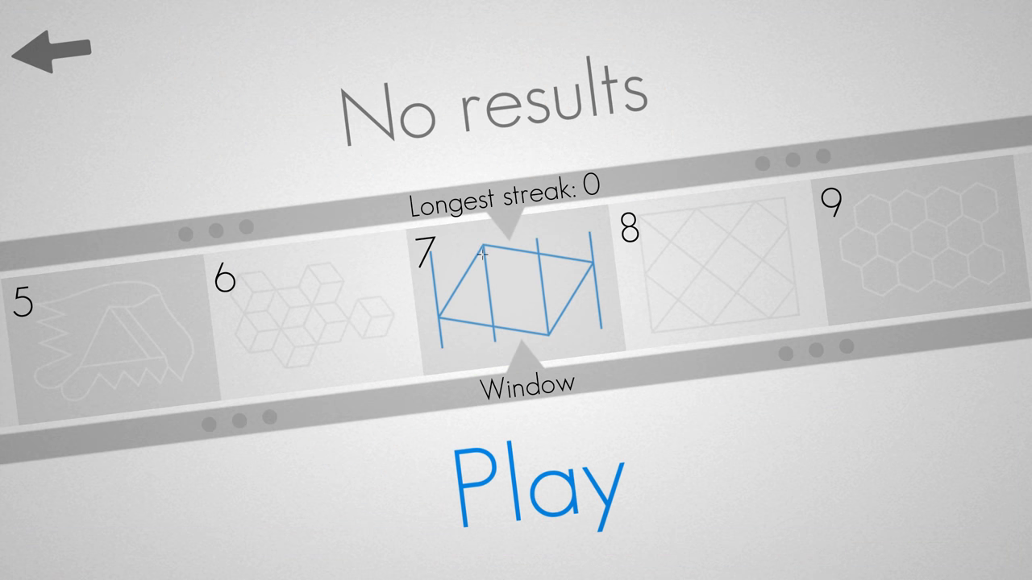
{"action": "mouse_move", "coordinate": [510, 291]}
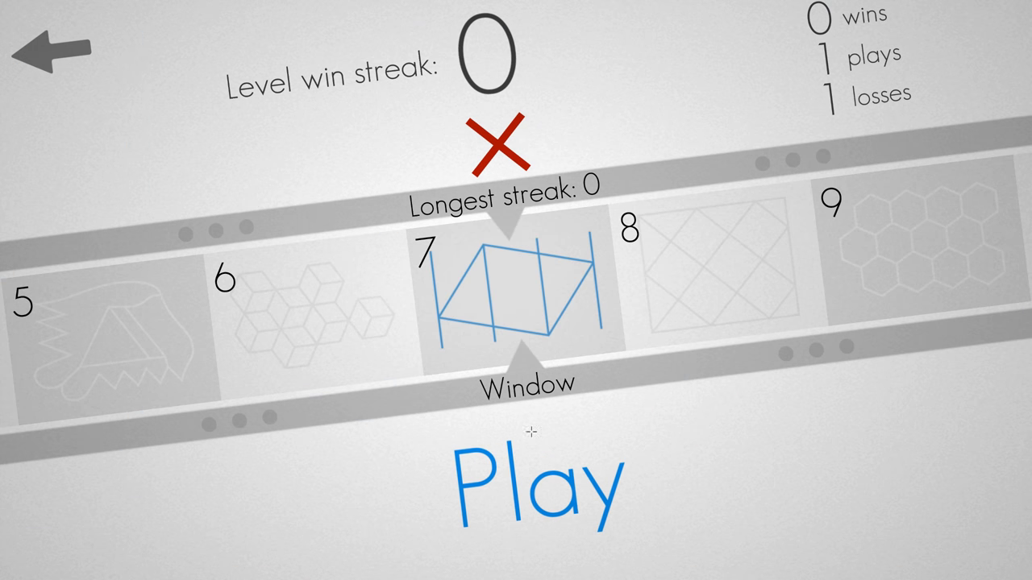
{"action": "left_click", "coordinate": [529, 484]}
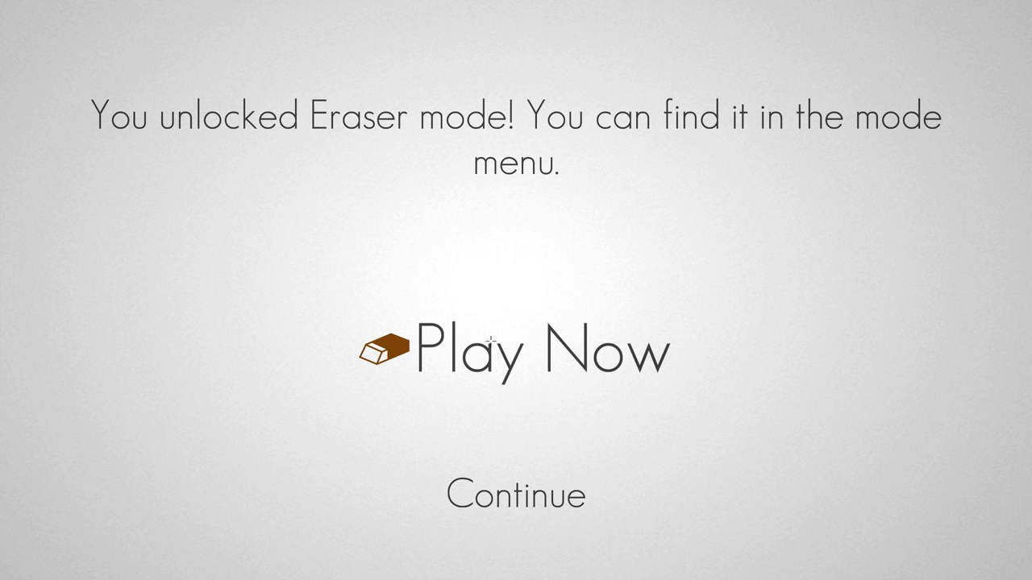
{"action": "left_click", "coordinate": [519, 351]}
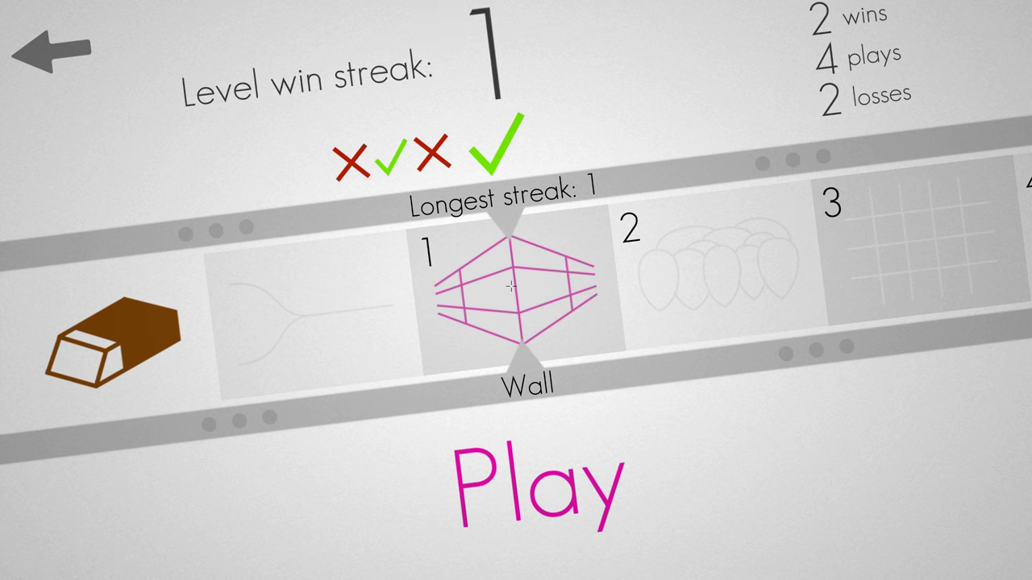
{"action": "left_click", "coordinate": [529, 480]}
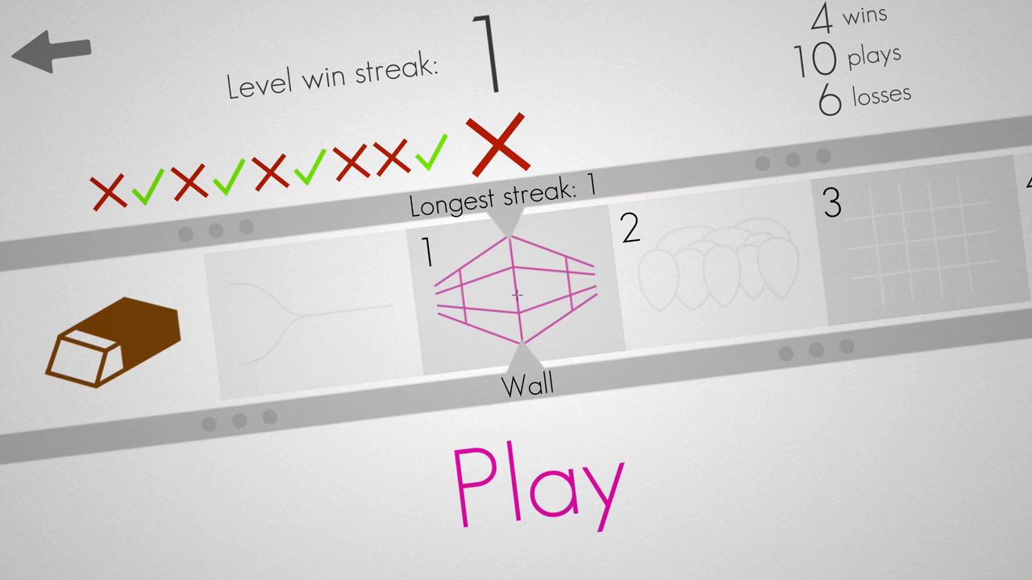
Step: Replay the Wall level to a three-win streak, earning the bronze trophy
{"action": "left_click", "coordinate": [529, 484]}
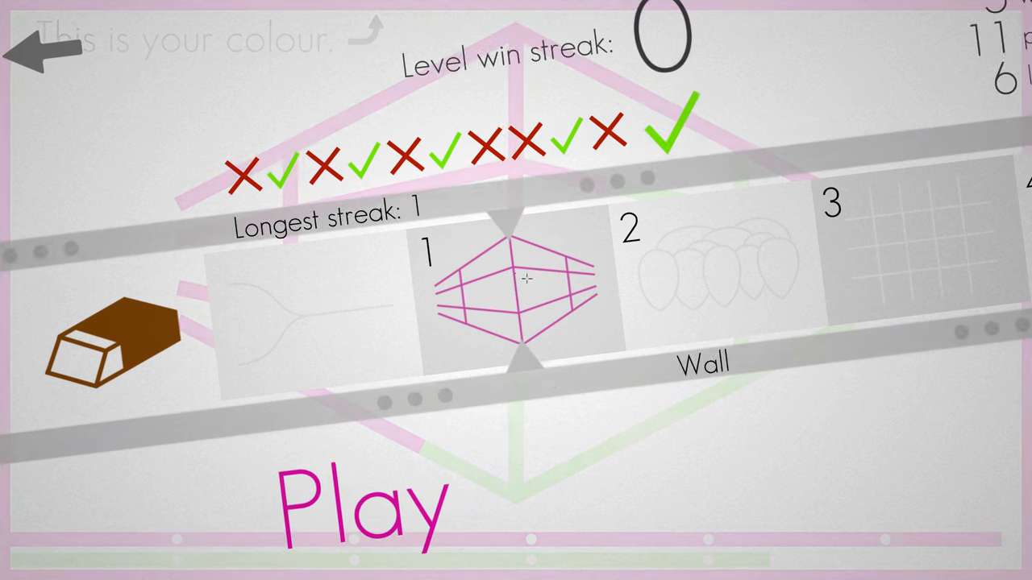
{"action": "left_click", "coordinate": [363, 508]}
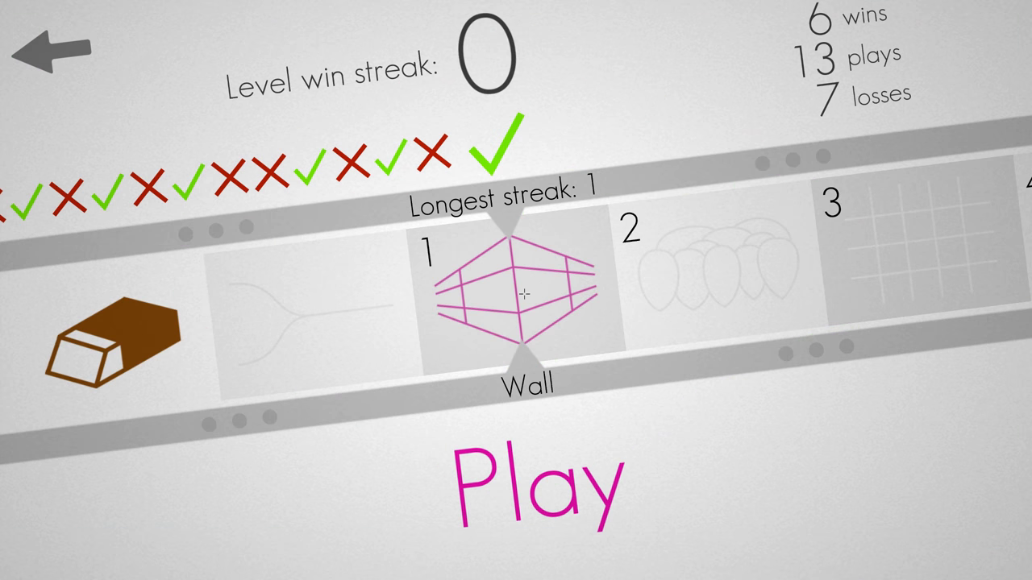
{"action": "left_click", "coordinate": [529, 484]}
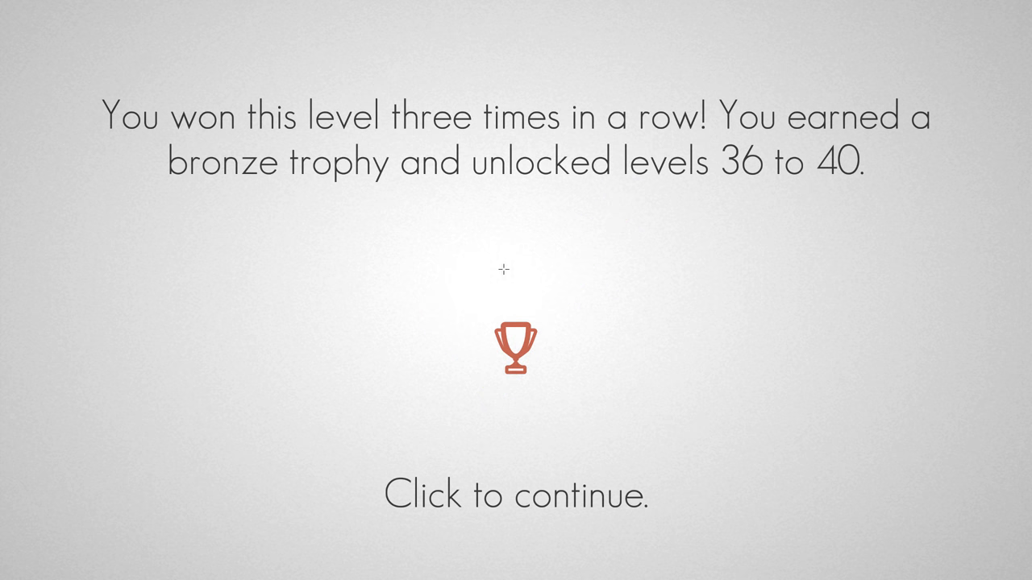
{"action": "mouse_move", "coordinate": [571, 377]}
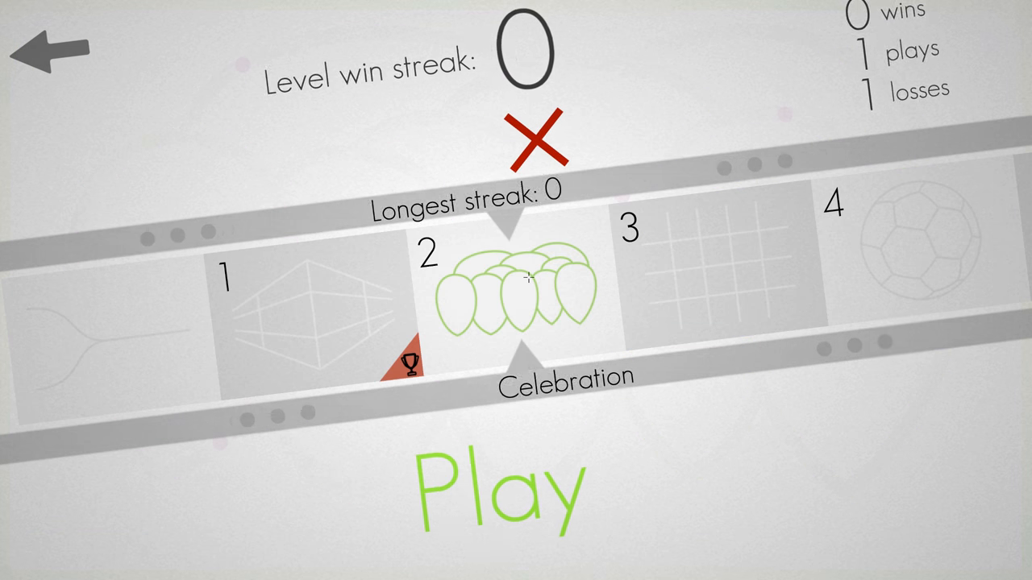
Step: Retry the Celebration level after the lost first attempt
{"action": "left_click", "coordinate": [496, 487]}
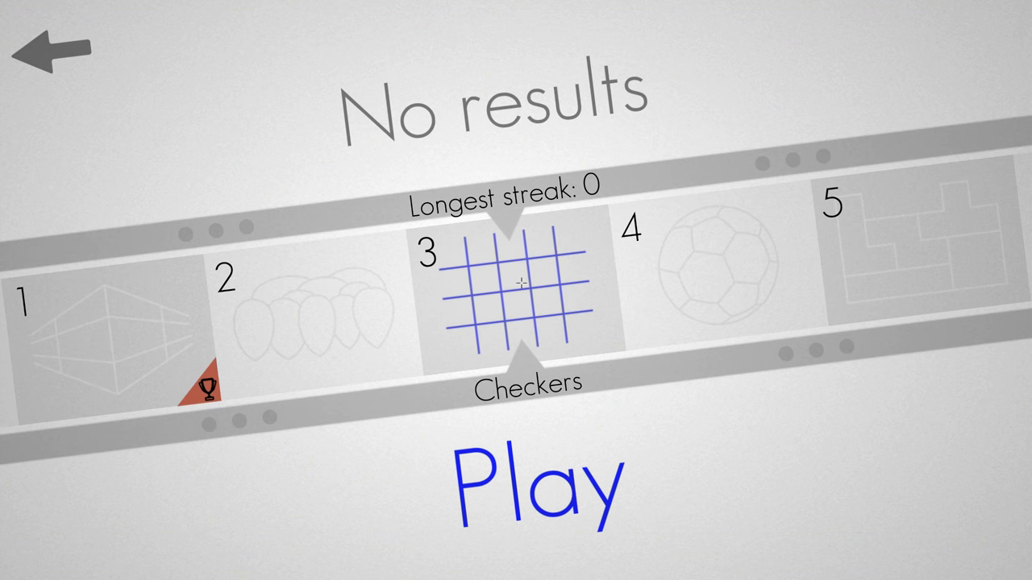
Step: Start the Checkers level and remove a point from its board
{"action": "left_click", "coordinate": [533, 481]}
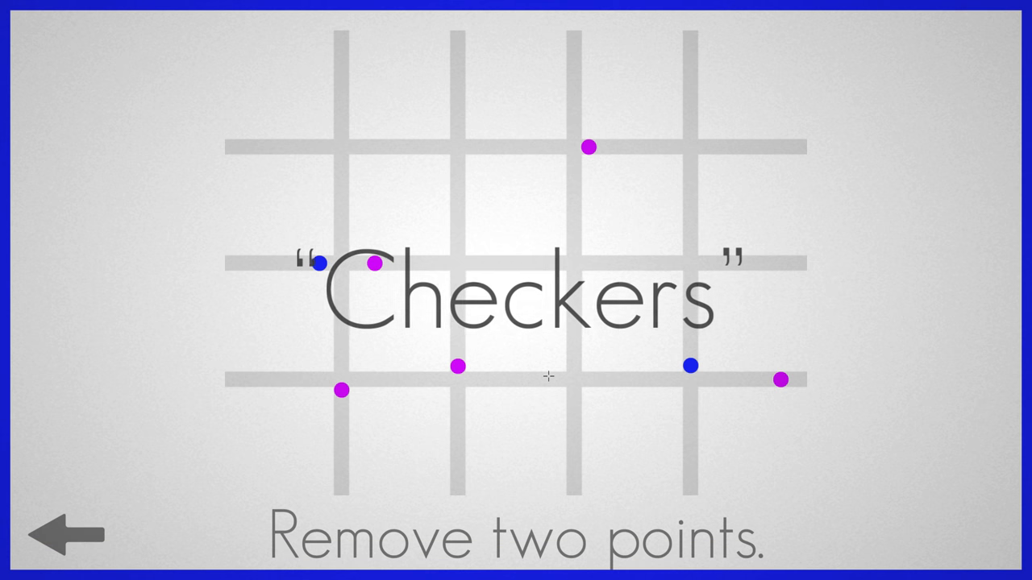
{"action": "left_click", "coordinate": [590, 145]}
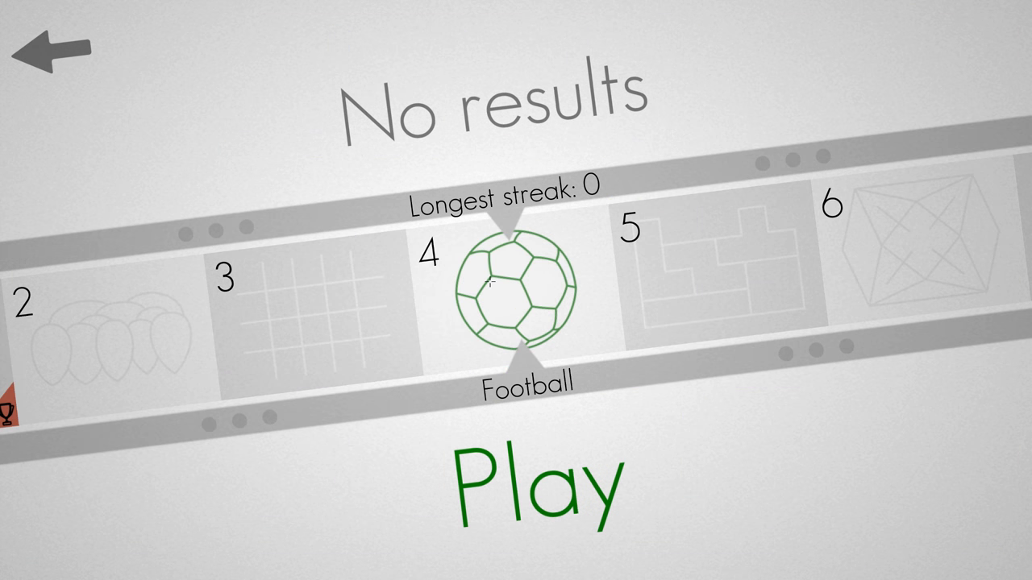
{"action": "mouse_move", "coordinate": [540, 270]}
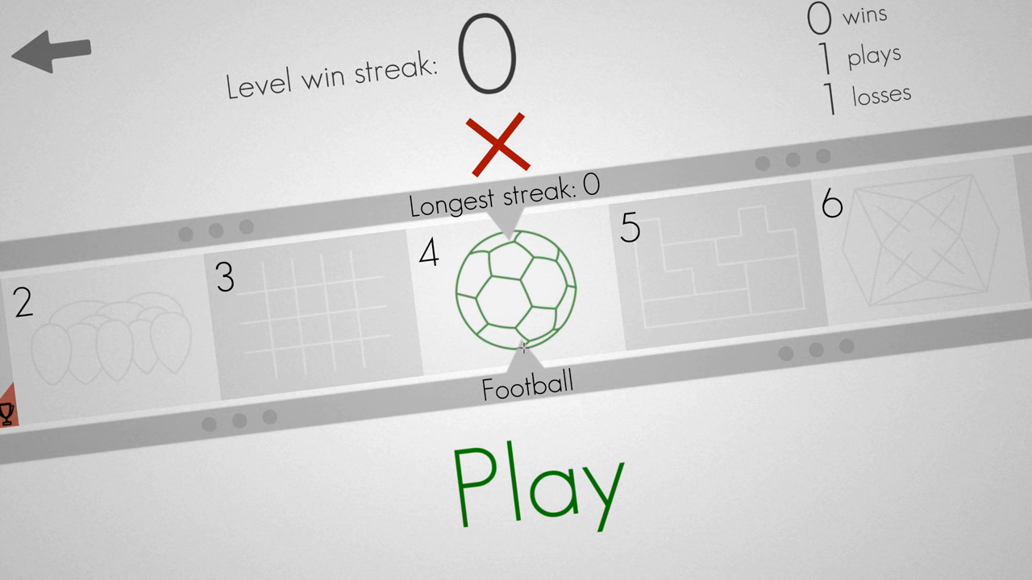
Step: Move on from the Football loss and start the Tetris level
{"action": "left_click", "coordinate": [532, 480]}
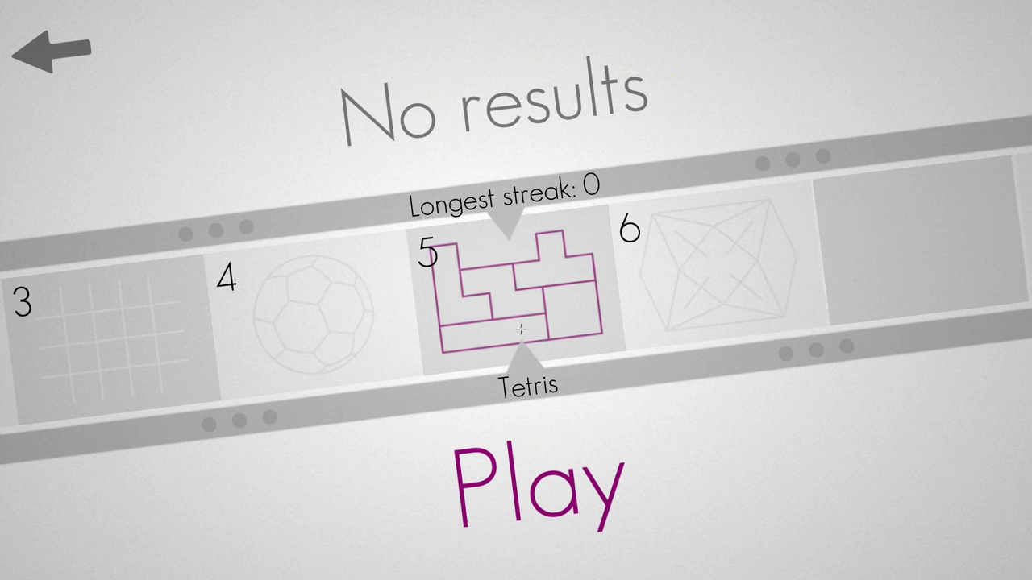
{"action": "left_click", "coordinate": [533, 480]}
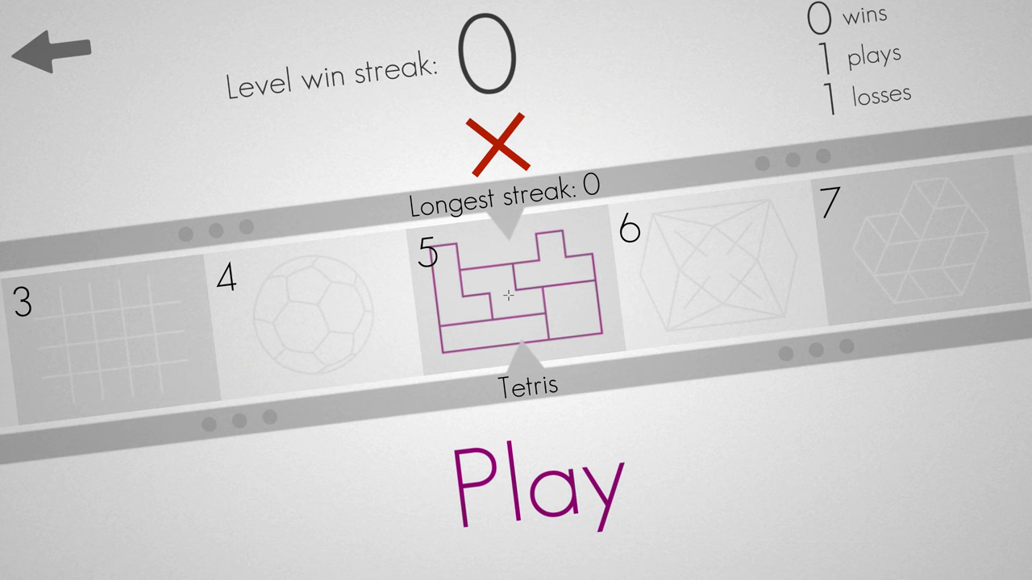
Step: Play Vessel after the Tetris loss, then advance to the Blocks level
{"action": "left_click", "coordinate": [531, 480]}
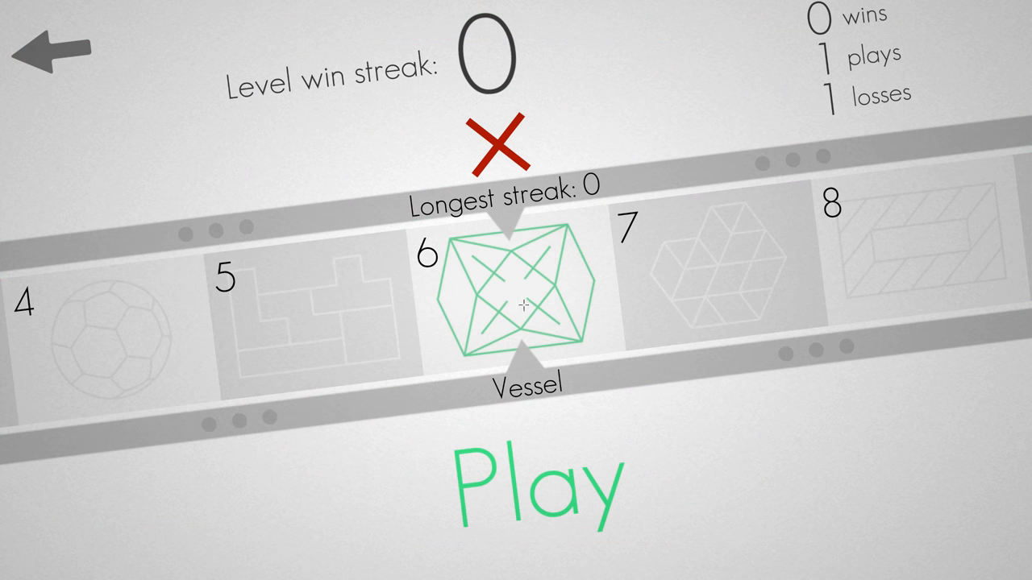
{"action": "left_click", "coordinate": [529, 484]}
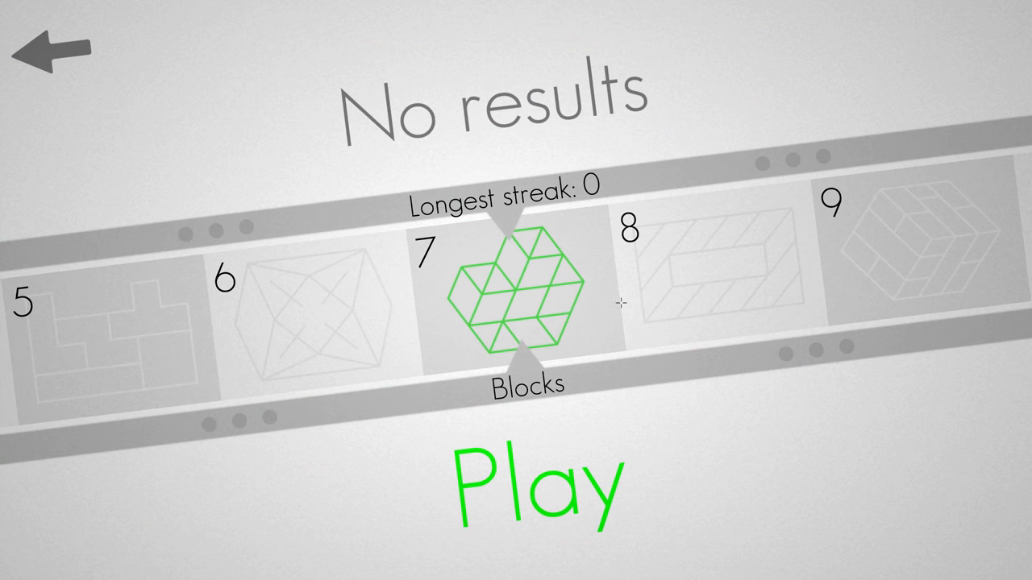
Step: Start the Blocks level from the carousel
{"action": "left_click", "coordinate": [533, 484]}
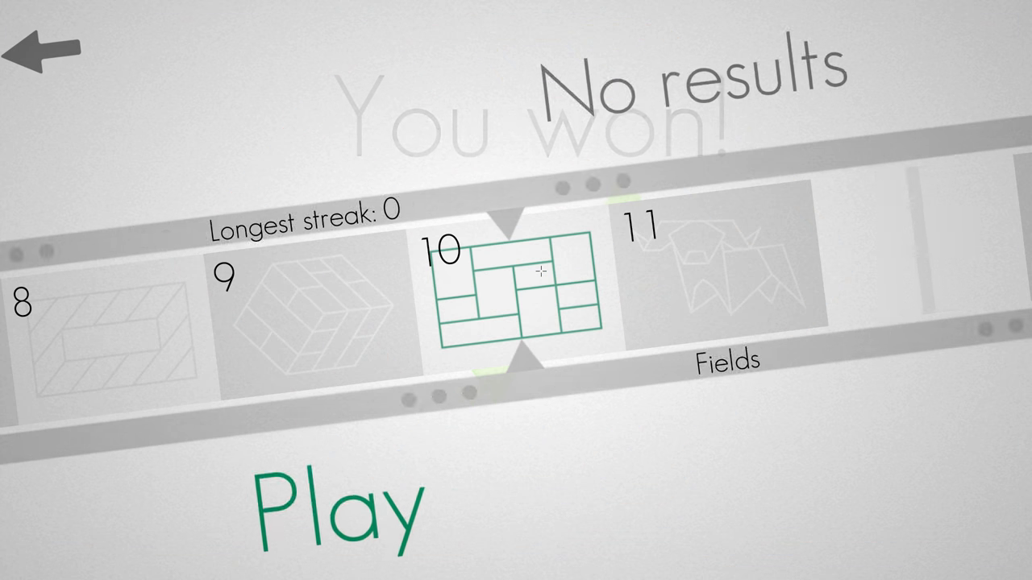
Step: Start an attempt at level 10 Fields
{"action": "left_click", "coordinate": [337, 508]}
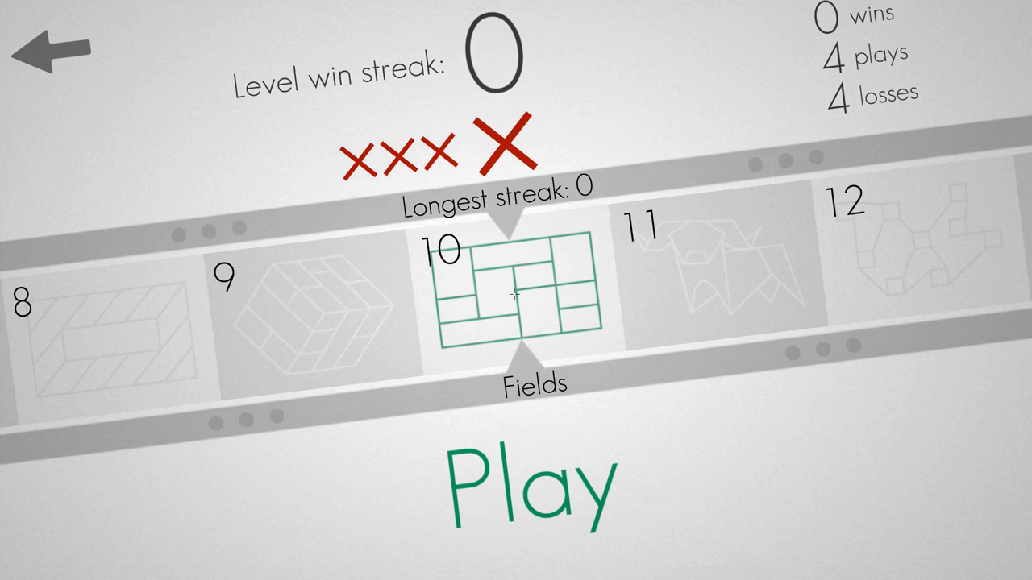
Step: Make another Fields attempt, completing it so Rope mode unlocks
{"action": "left_click", "coordinate": [529, 484]}
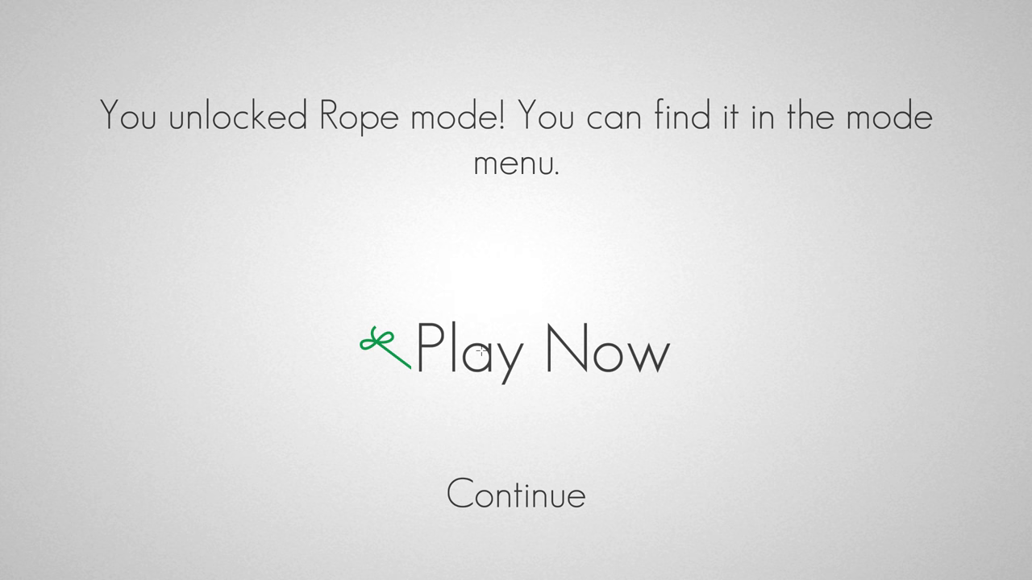
Step: Start Rope mode via Play Now and finish level 1, reaching level 2 Parallel
{"action": "left_click", "coordinate": [515, 352]}
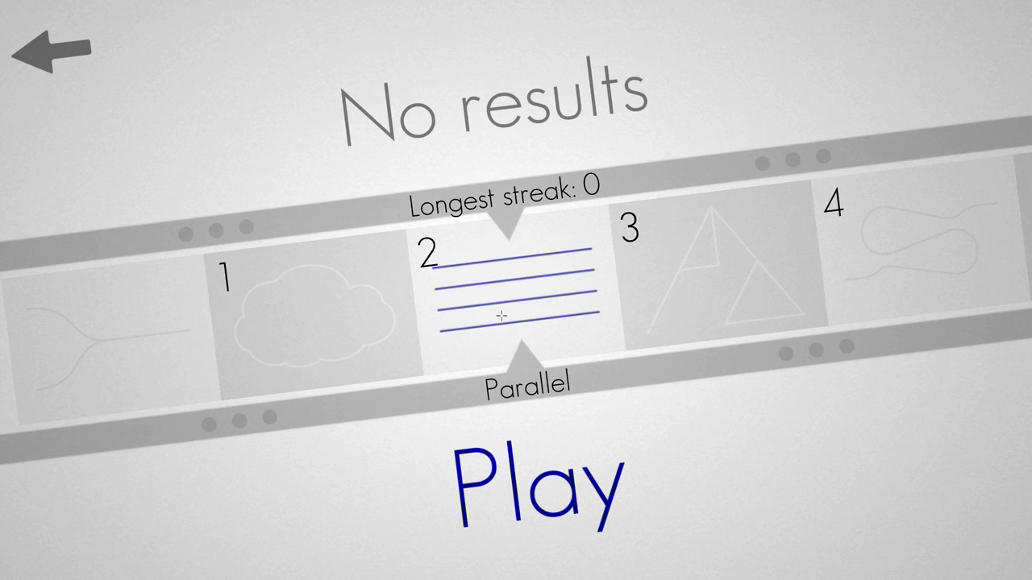
Step: Play the Parallel level and the next one, landing on level 4 Hairpin
{"action": "left_click", "coordinate": [530, 484]}
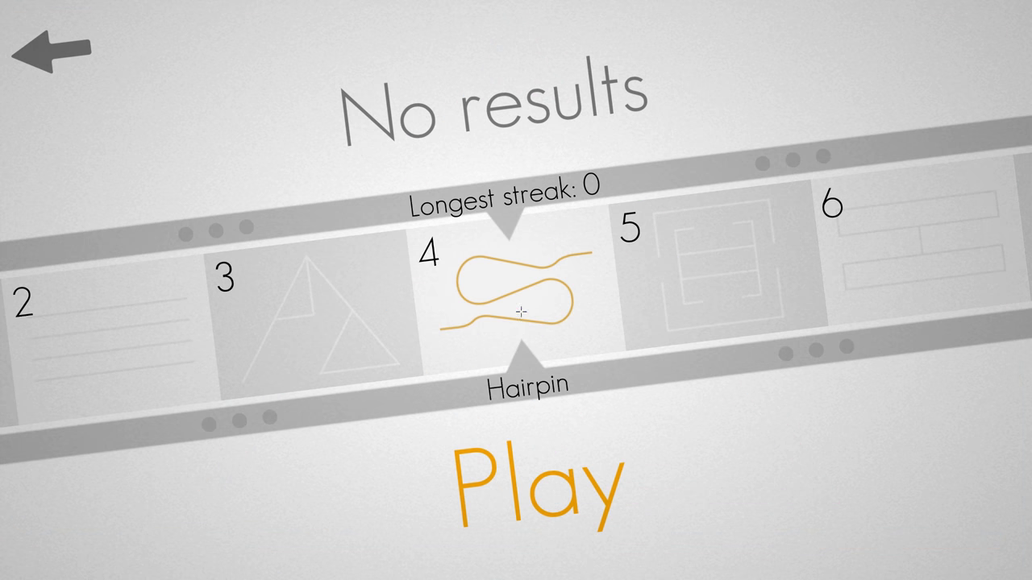
Step: Move the level carousel from Hairpin to level 5 Encased
{"action": "scroll", "scroll_direction": "left", "scroll_amount": 3}
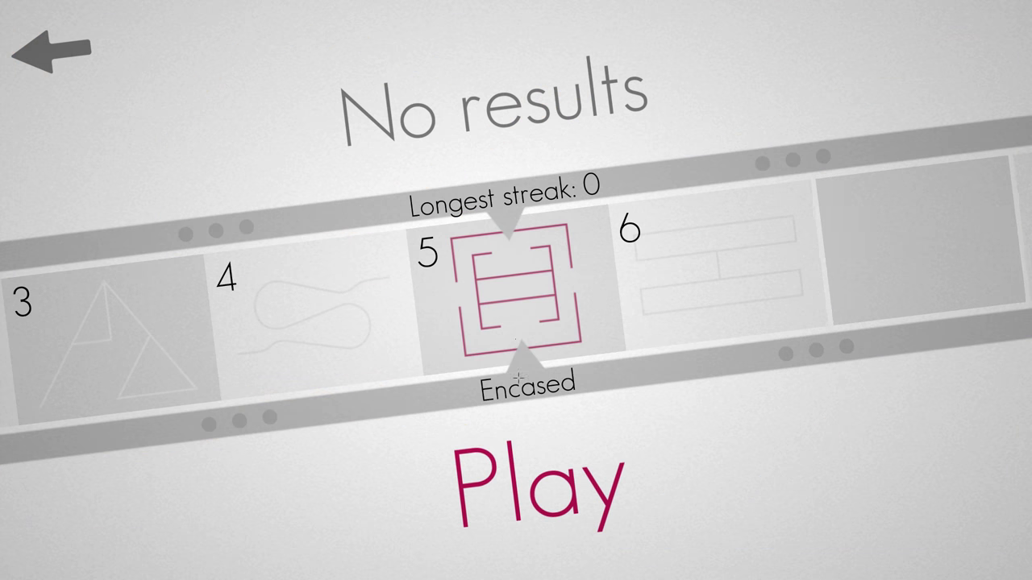
Step: Play Encased, tying a rope between the dots along the top wall
{"action": "left_click", "coordinate": [529, 484]}
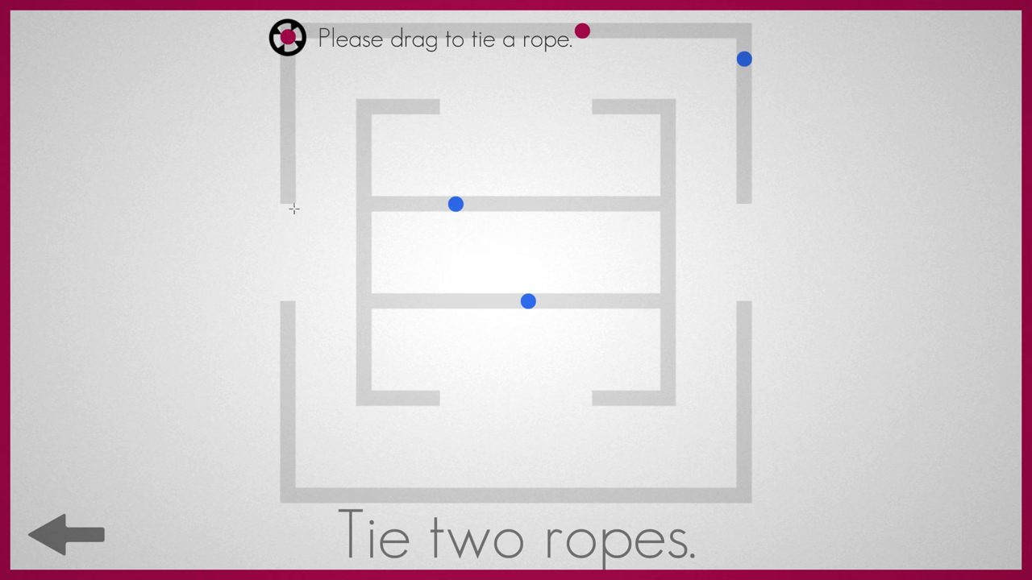
{"action": "left_click_drag", "start_coordinate": [588, 30], "coordinate": [287, 35]}
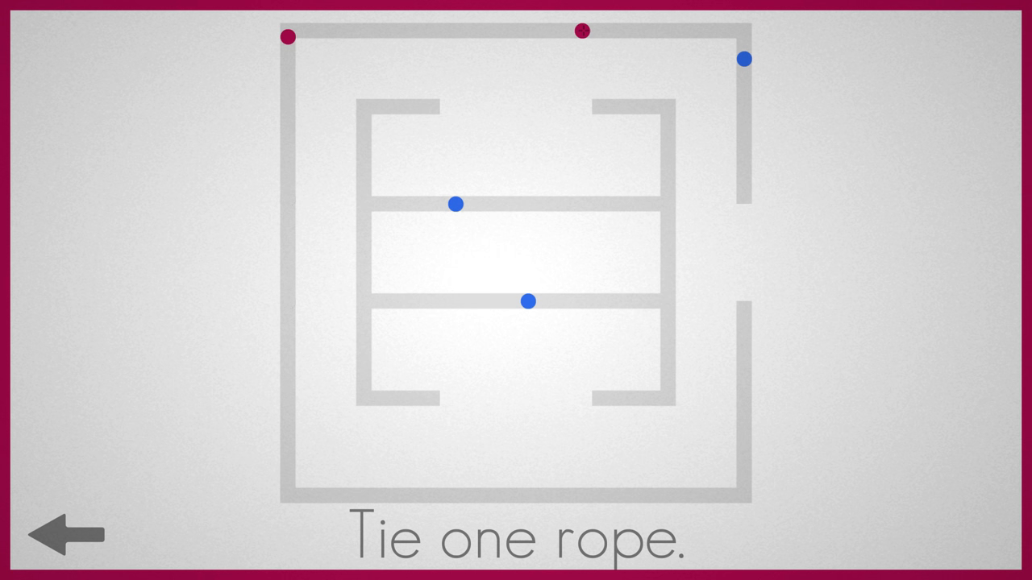
{"action": "left_click", "coordinate": [71, 539]}
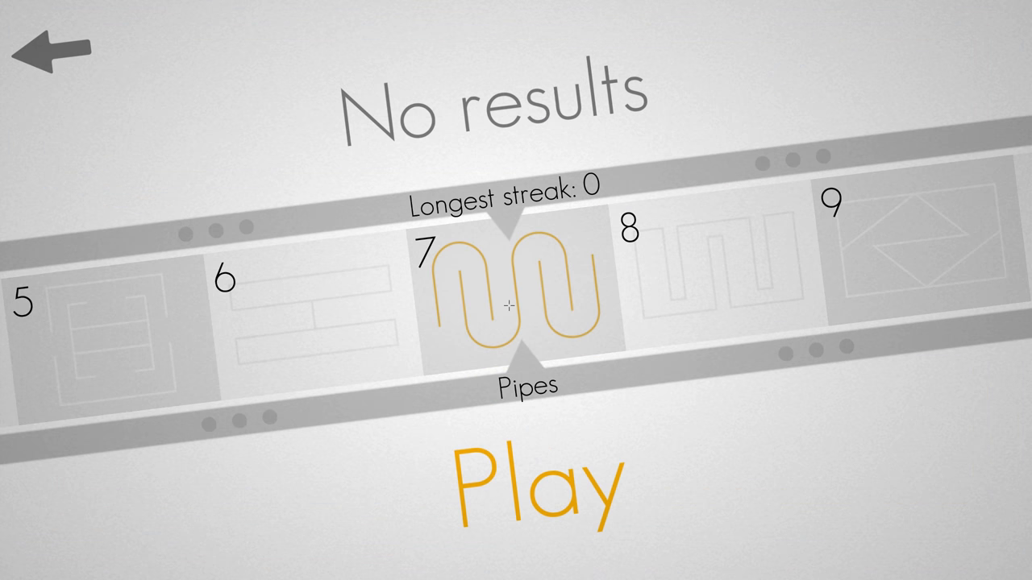
Step: Play and solve the Pipes level, landing on level 8 Buckle
{"action": "left_click", "coordinate": [533, 476]}
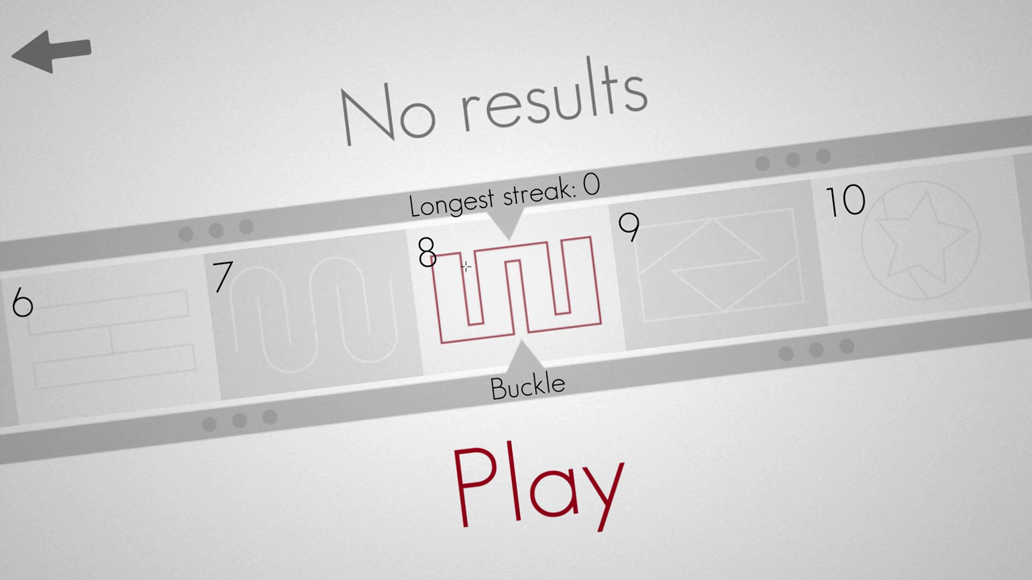
{"action": "mouse_move", "coordinate": [516, 297]}
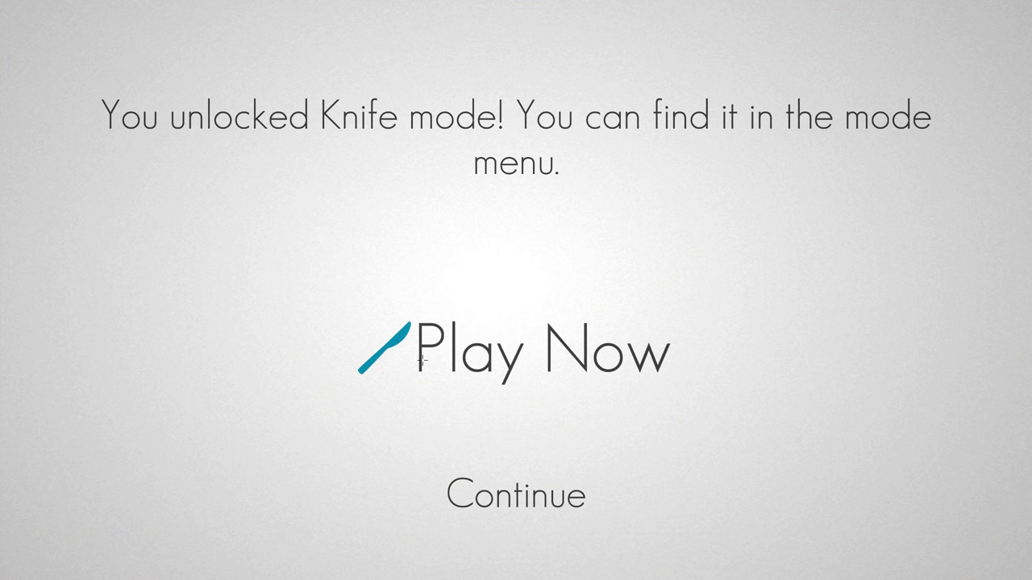
Step: Start Knife mode and cut across the tutorial line, reaching level 2 Spacebrick
{"action": "left_click", "coordinate": [516, 352]}
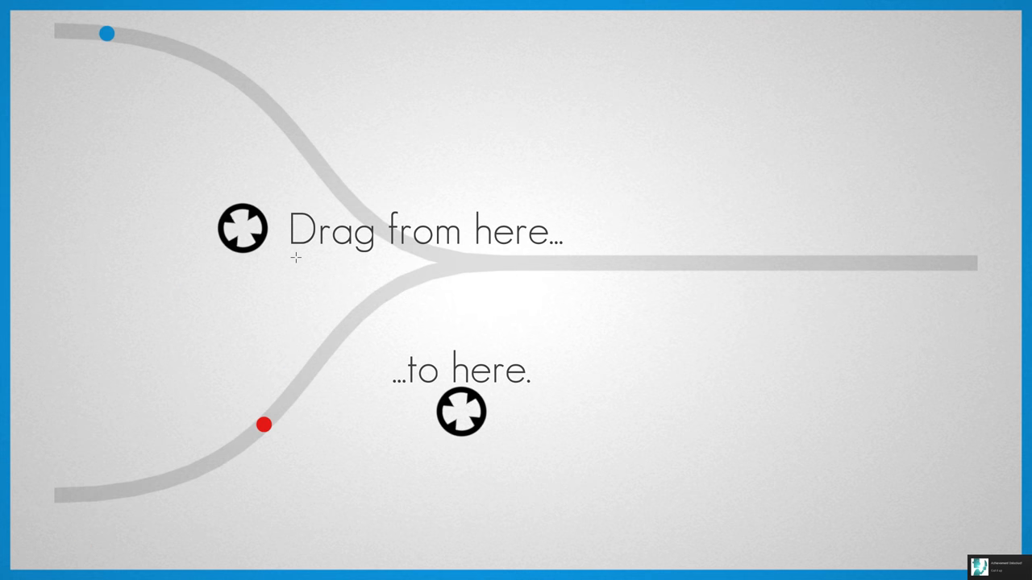
{"action": "left_click_drag", "start_coordinate": [242, 229], "coordinate": [461, 412]}
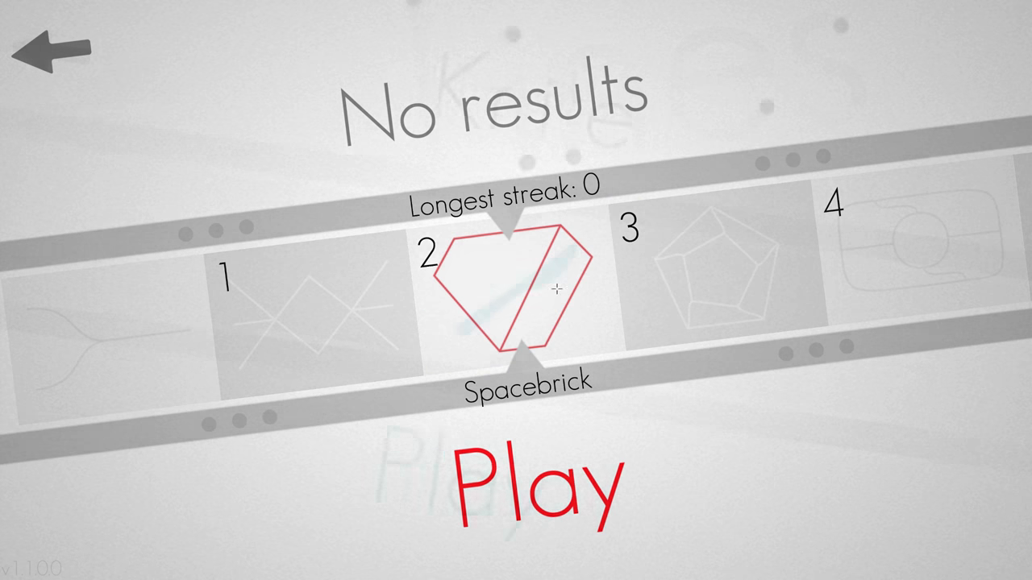
{"action": "left_click", "coordinate": [48, 50]}
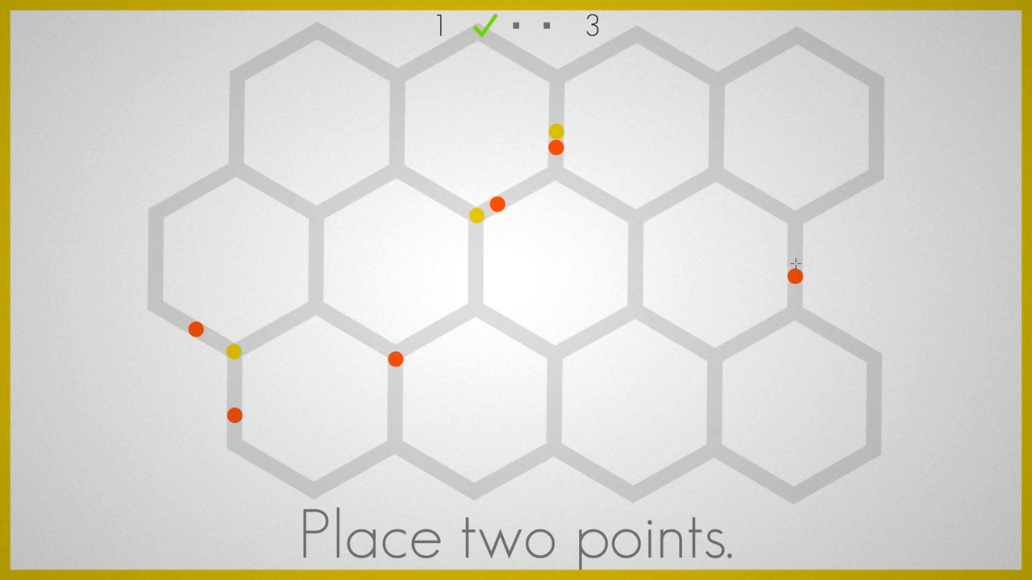
Step: Place a point on the honeycomb board and let the daily challenge run to a loss
{"action": "left_click", "coordinate": [793, 276]}
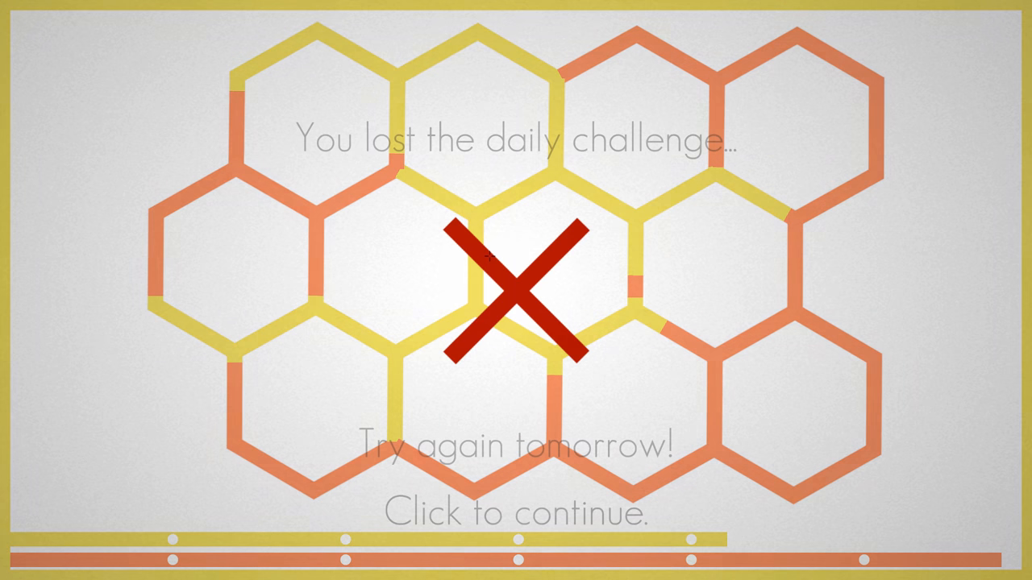
Step: Continue past the loss message to the bronze trophy notice unlocking levels 36-40
{"action": "left_click", "coordinate": [516, 291]}
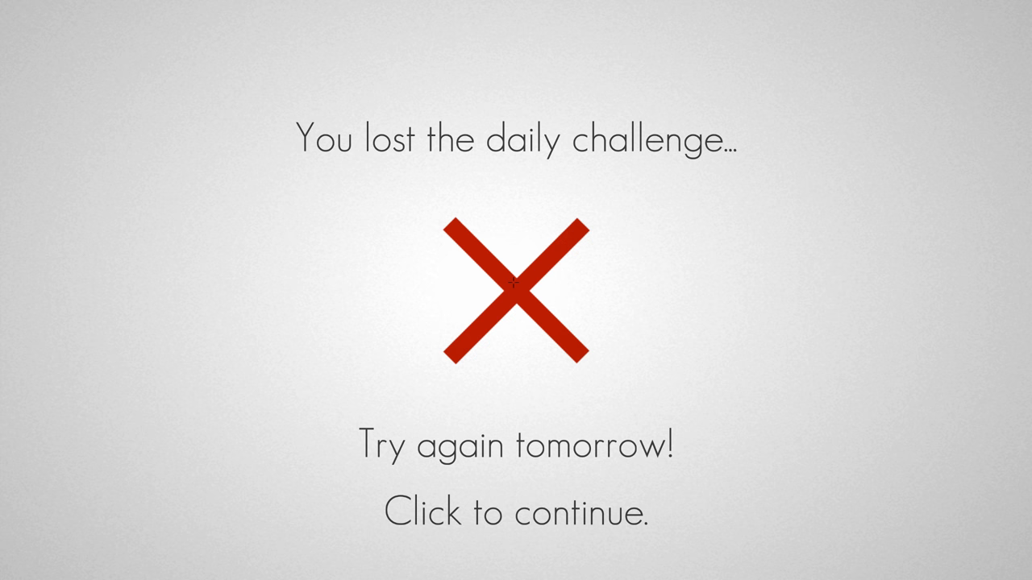
{"action": "left_click", "coordinate": [516, 282]}
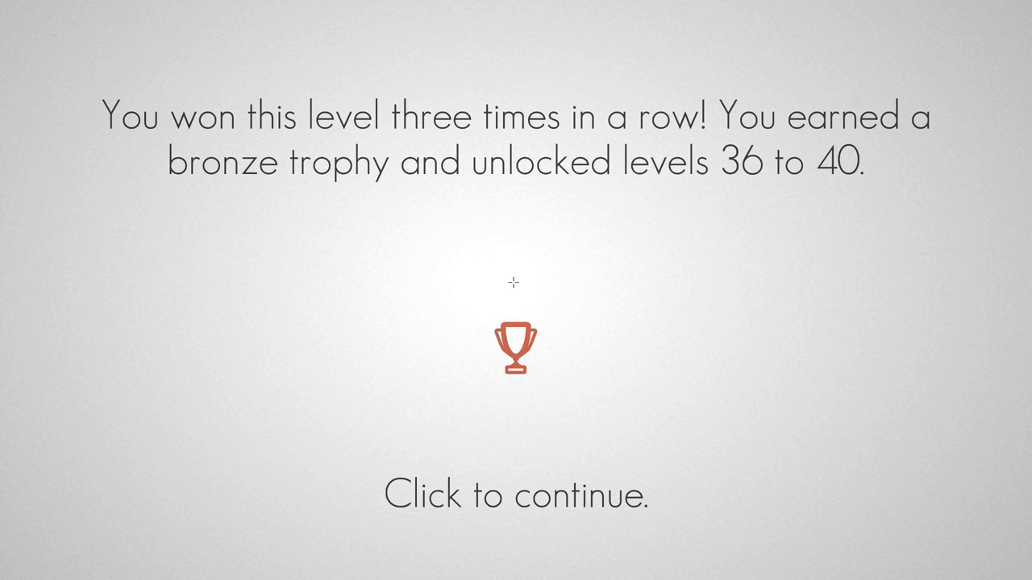